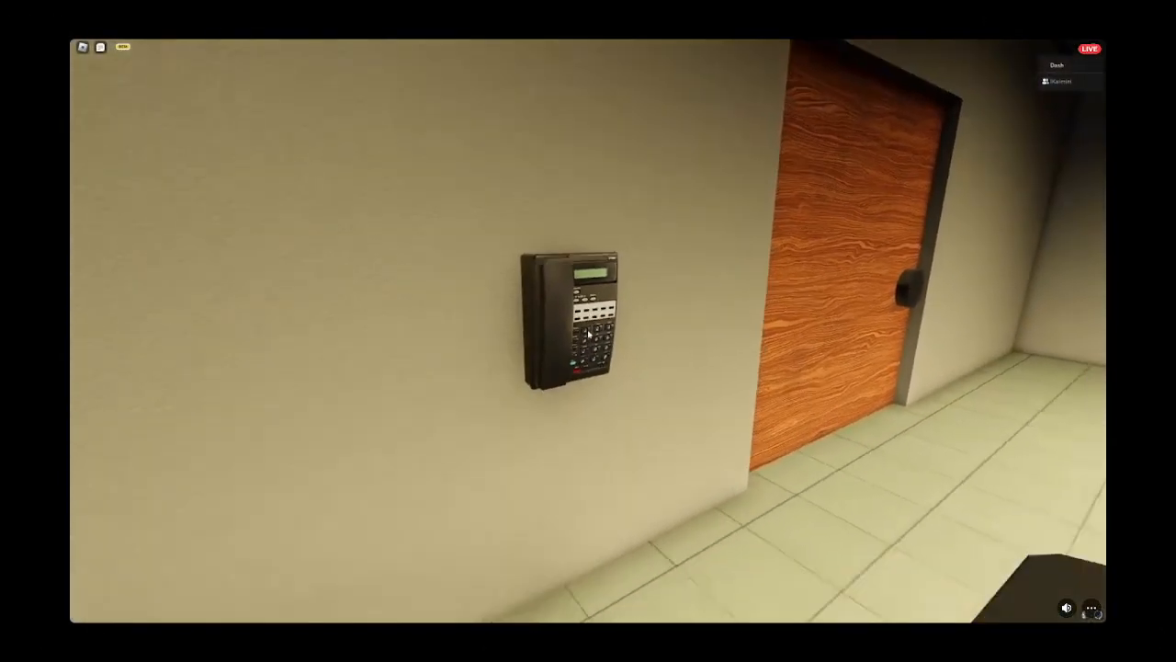
Dismiss the menu and walk from the keypad hallway out to the taped-off Sad Burger restaurant
key(Escape)
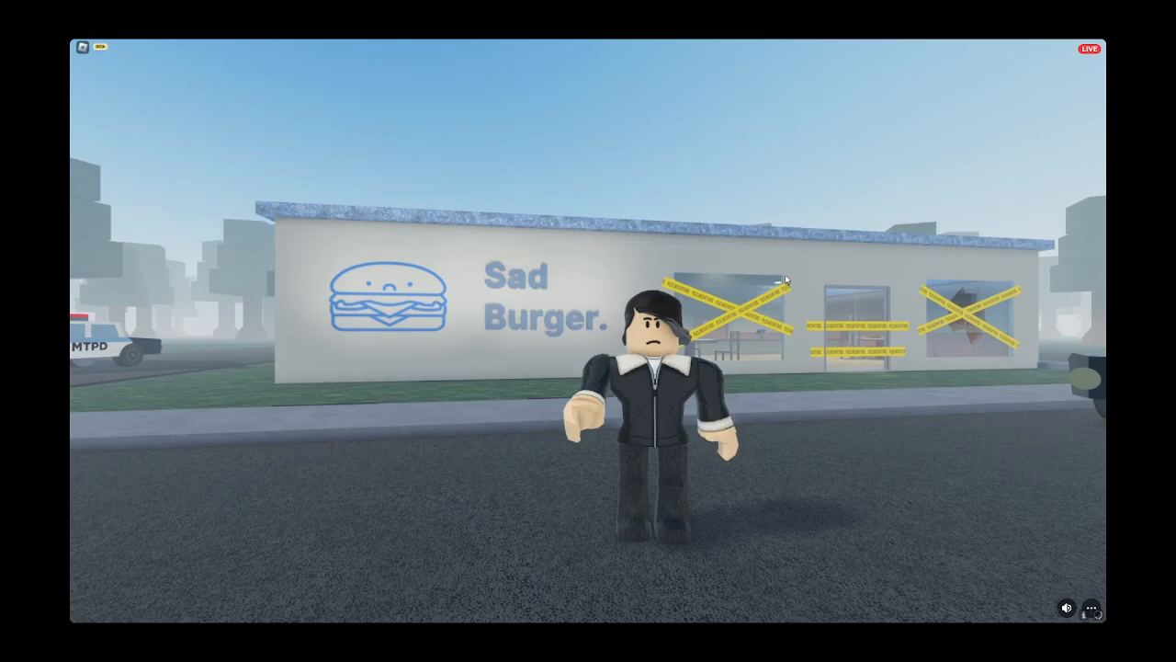
Raise the watched stream's volume in its More options, then settle it back to about 121%
click(1093, 609)
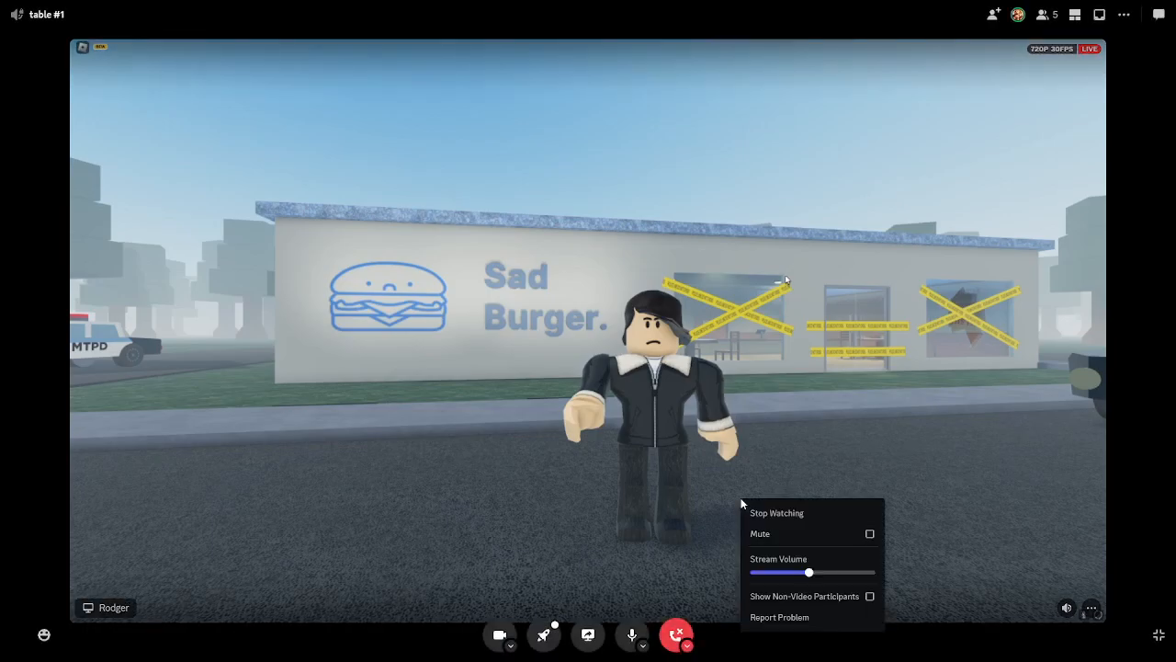
drag(808, 573, 871, 572)
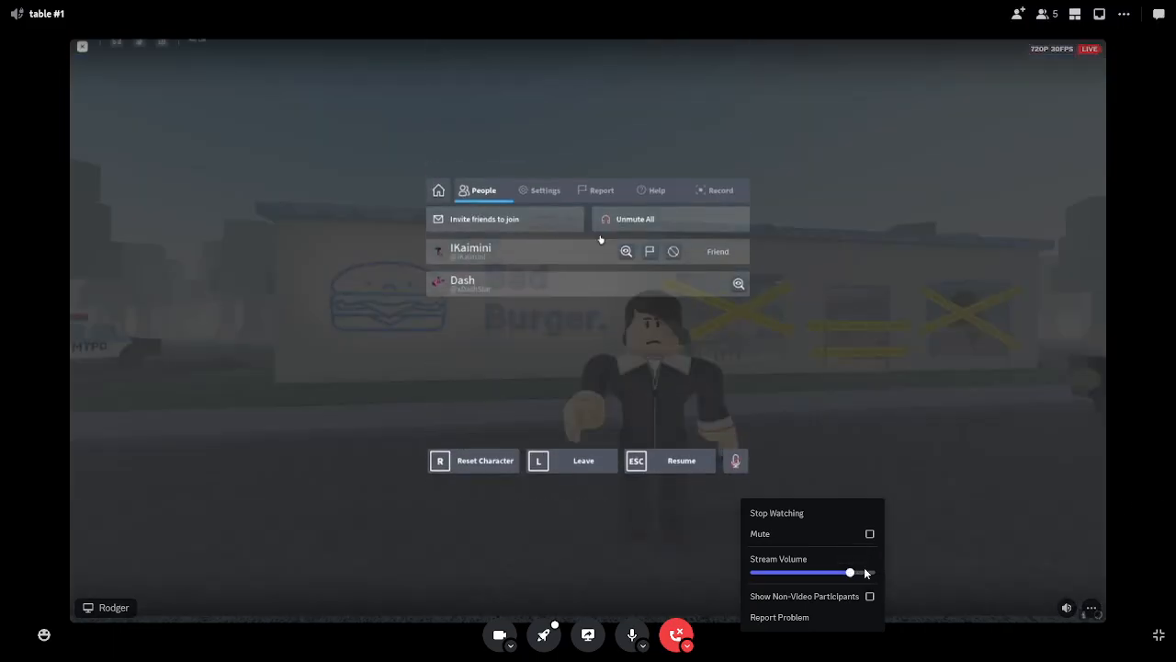
click(545, 189)
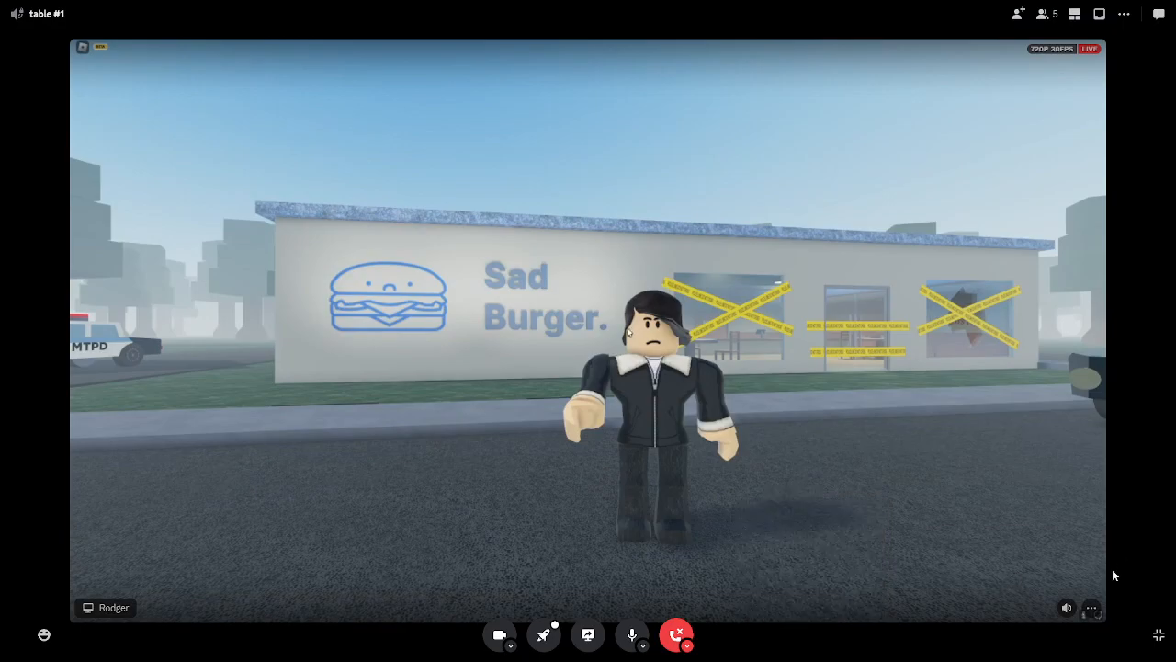
click(1092, 608)
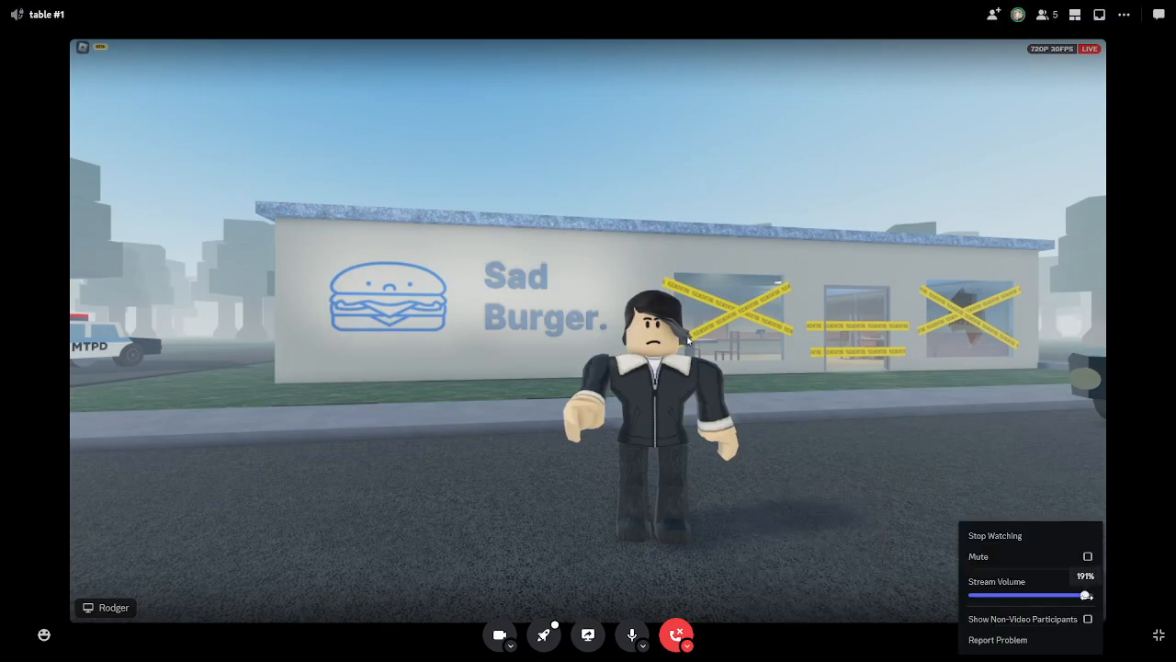
drag(1085, 594, 1043, 595)
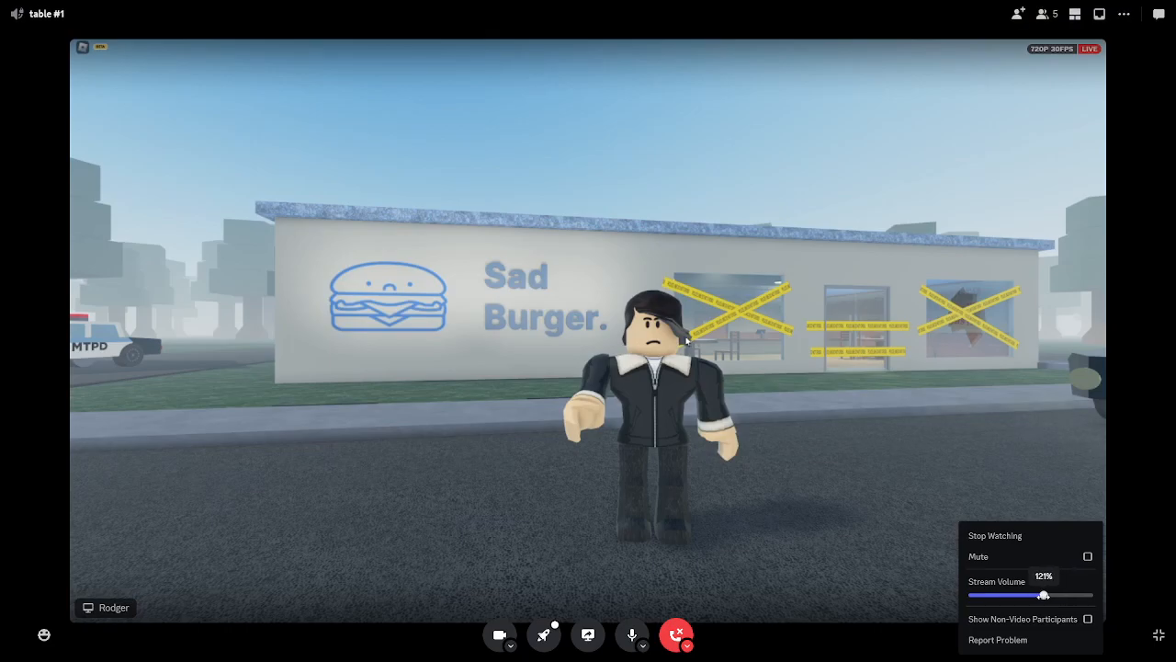